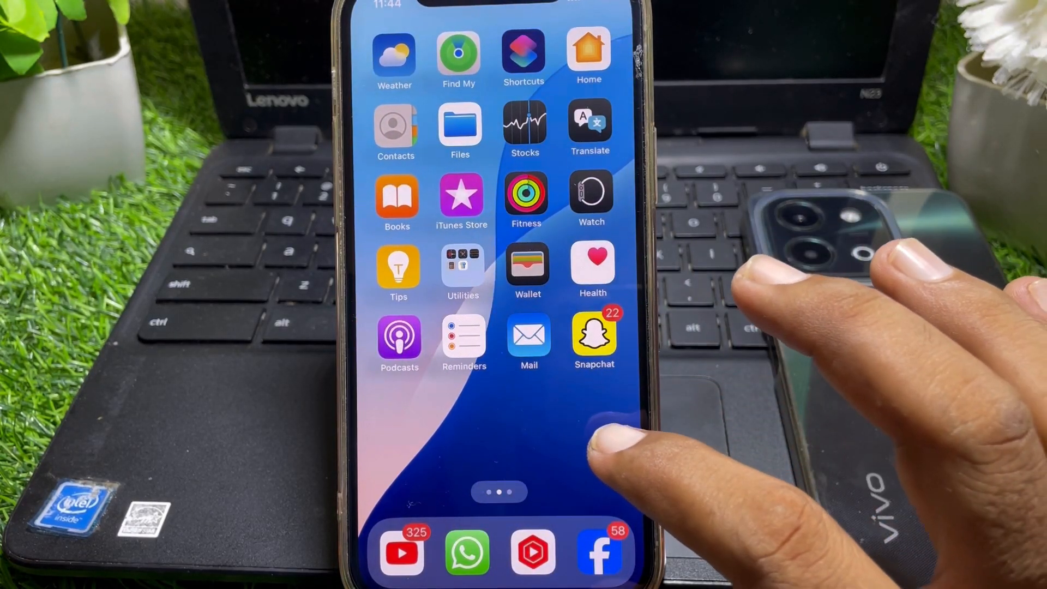
- Swipe to the first Home Screen page where the Settings app lives
{"action": "scroll", "scroll_direction": "left", "scroll_amount": 3}
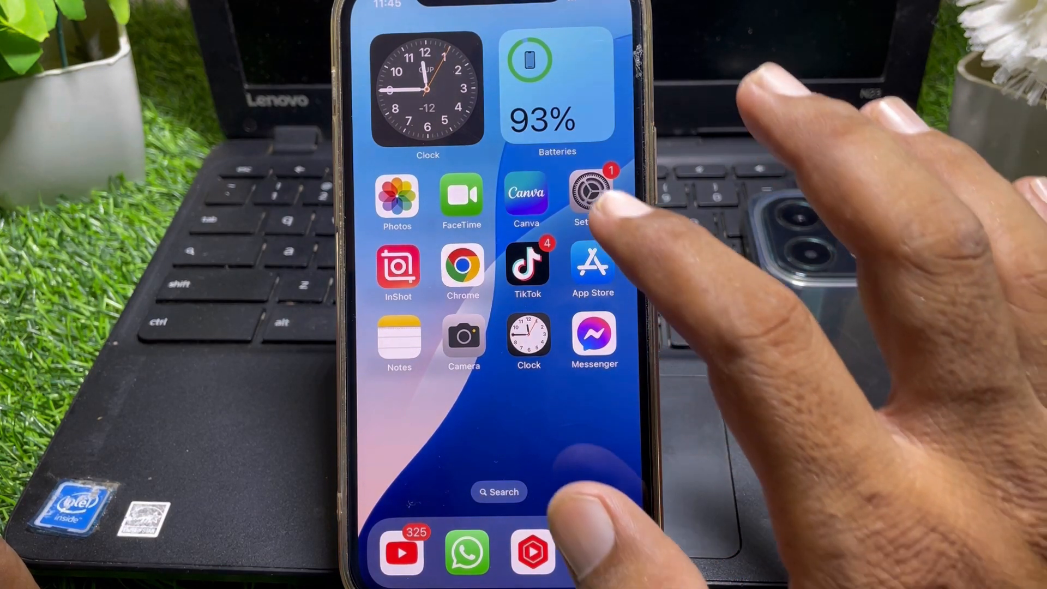
- Launch Settings, glance through General, then return to the top to start a search
{"action": "left_click", "coordinate": [588, 194]}
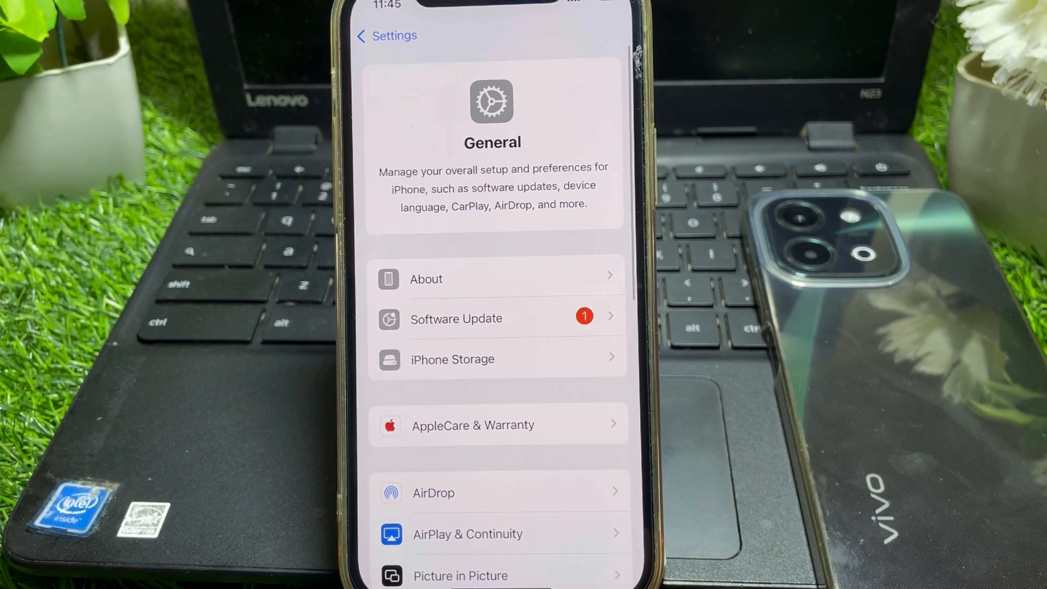
{"action": "scroll", "scroll_direction": "down", "scroll_amount": 3}
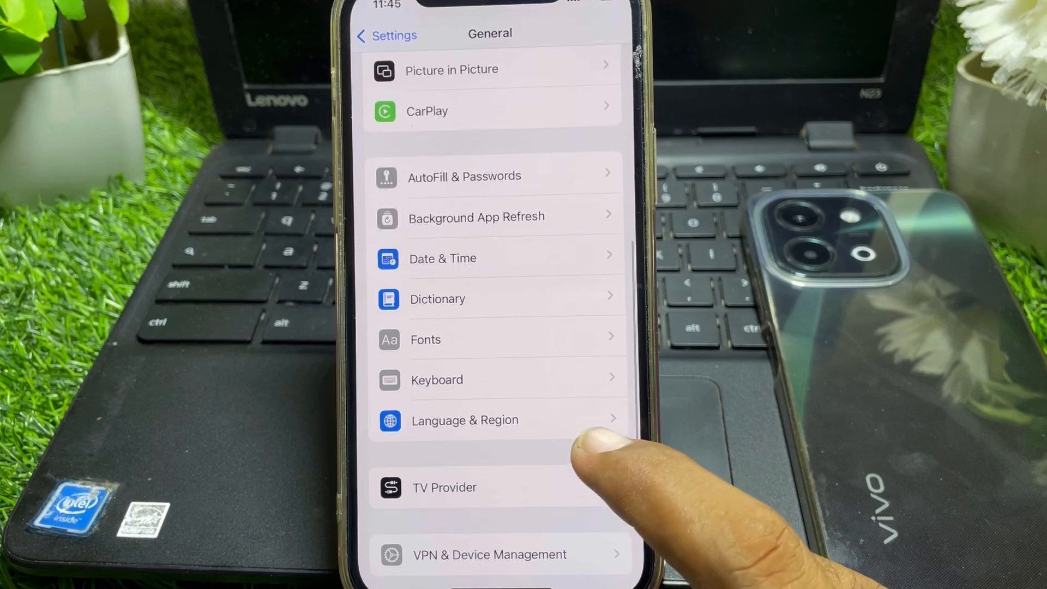
{"action": "left_click", "coordinate": [464, 419]}
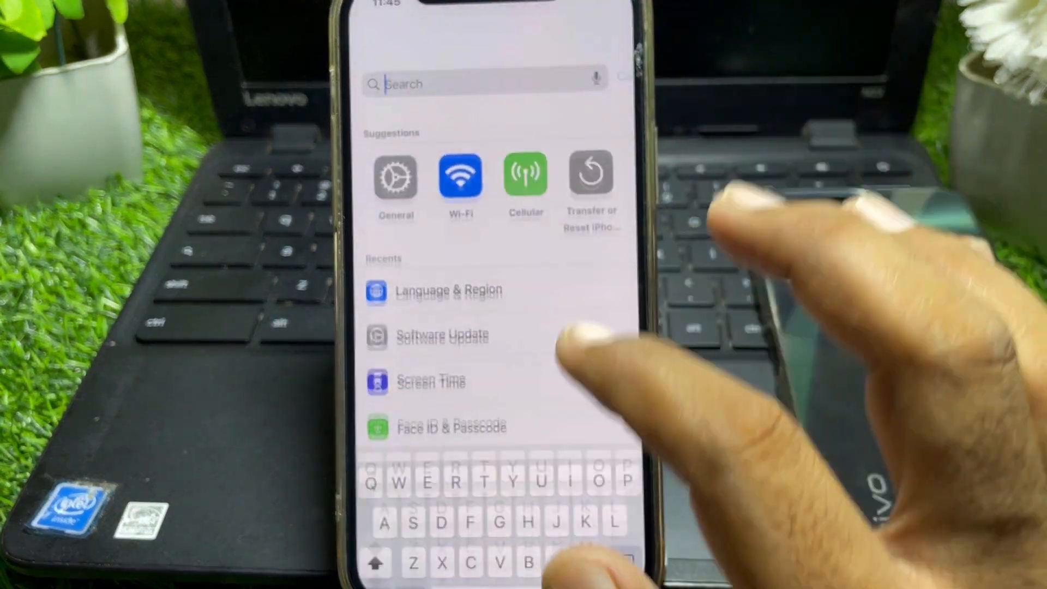
- Search Settings for 'Rcs' and jump to the matching result under Apps > Messages
{"action": "type", "text": "Rcs"}
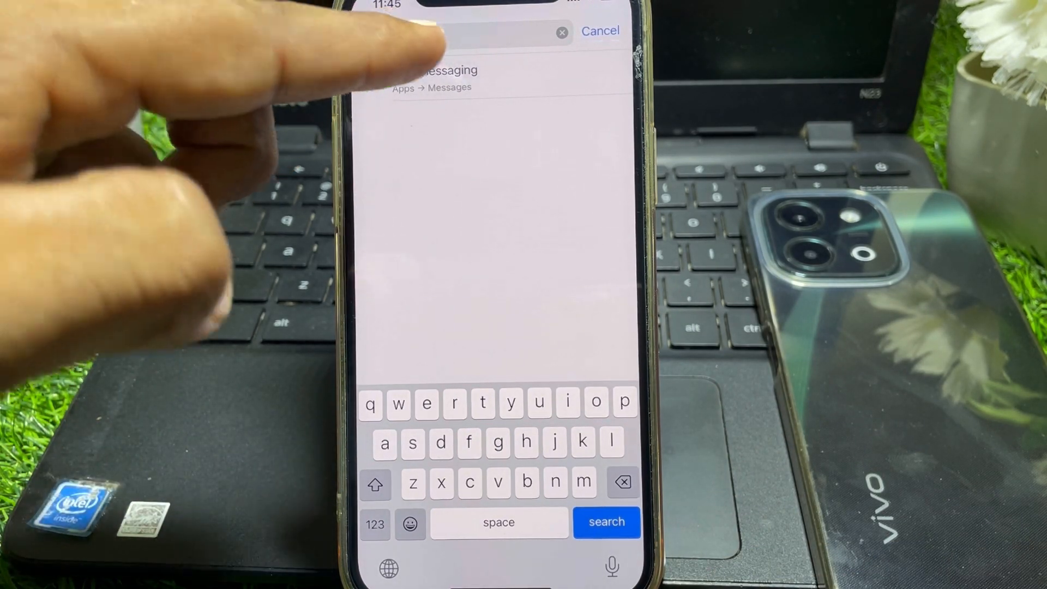
{"action": "left_click", "coordinate": [441, 70]}
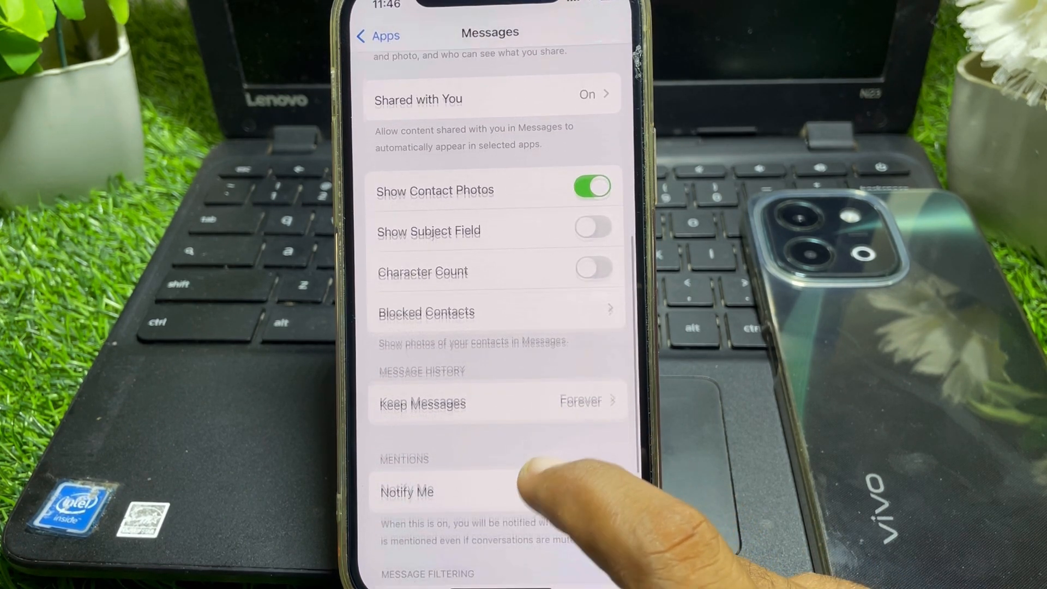
- Scroll through the Messages settings looking for the RCS Messaging option
{"action": "scroll", "scroll_direction": "up", "scroll_amount": 3}
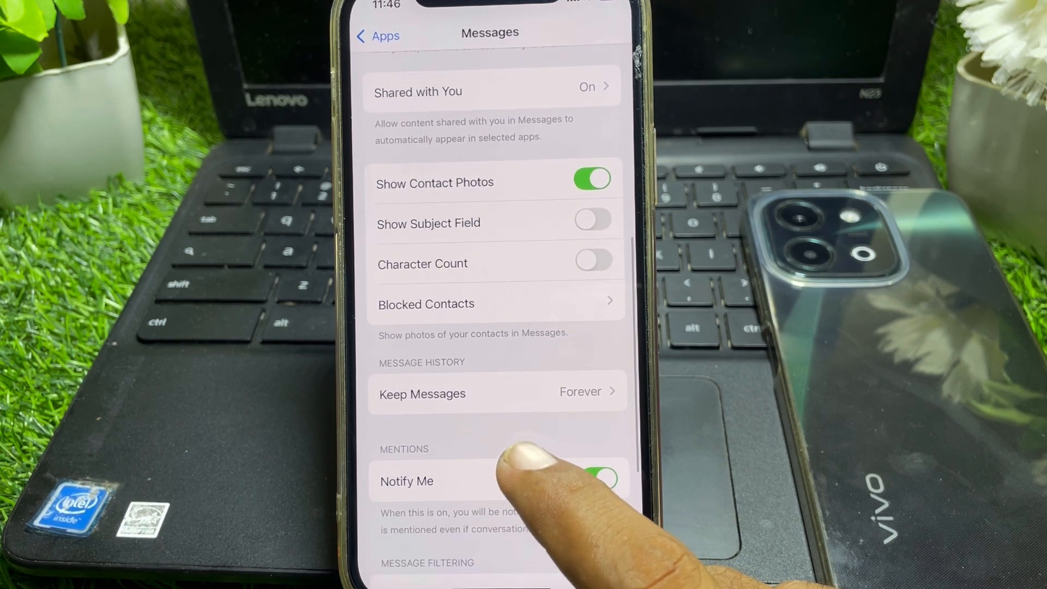
{"action": "scroll", "scroll_direction": "down", "scroll_amount": 3}
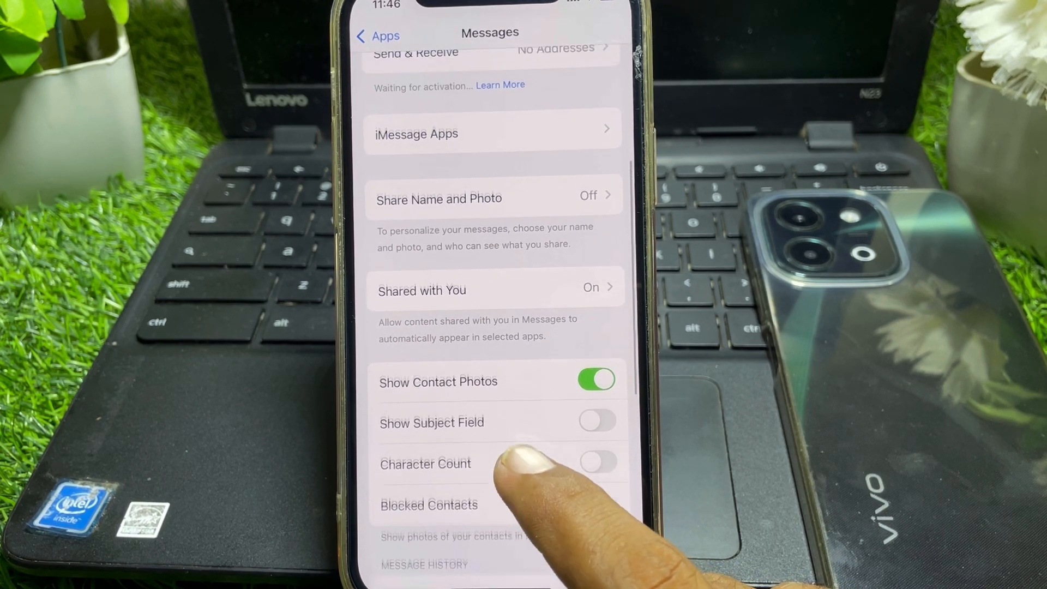
{"action": "scroll", "scroll_direction": "up", "scroll_amount": 3}
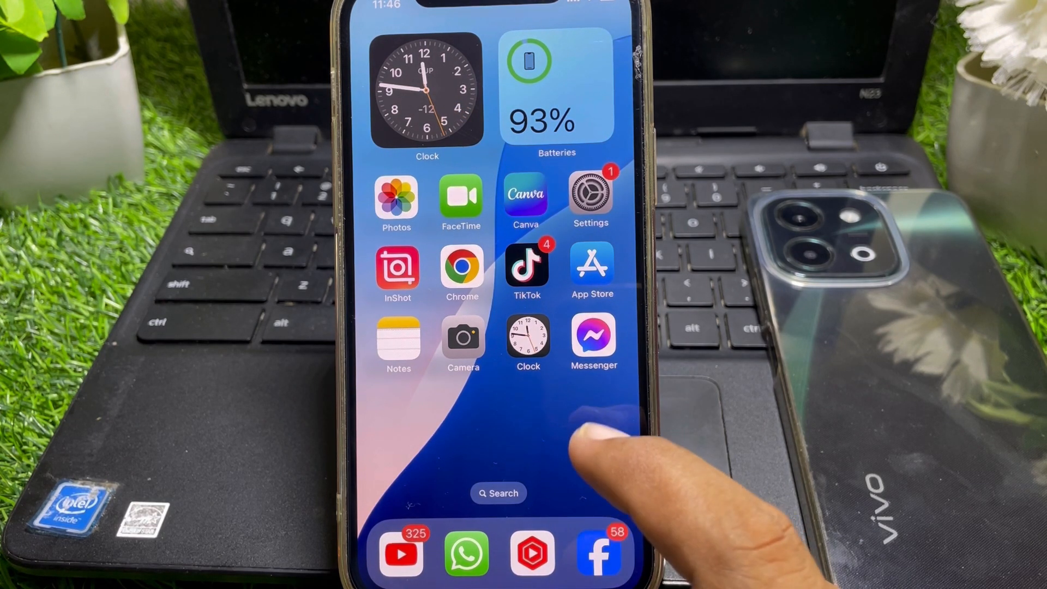
{"action": "mouse_move", "coordinate": [588, 454]}
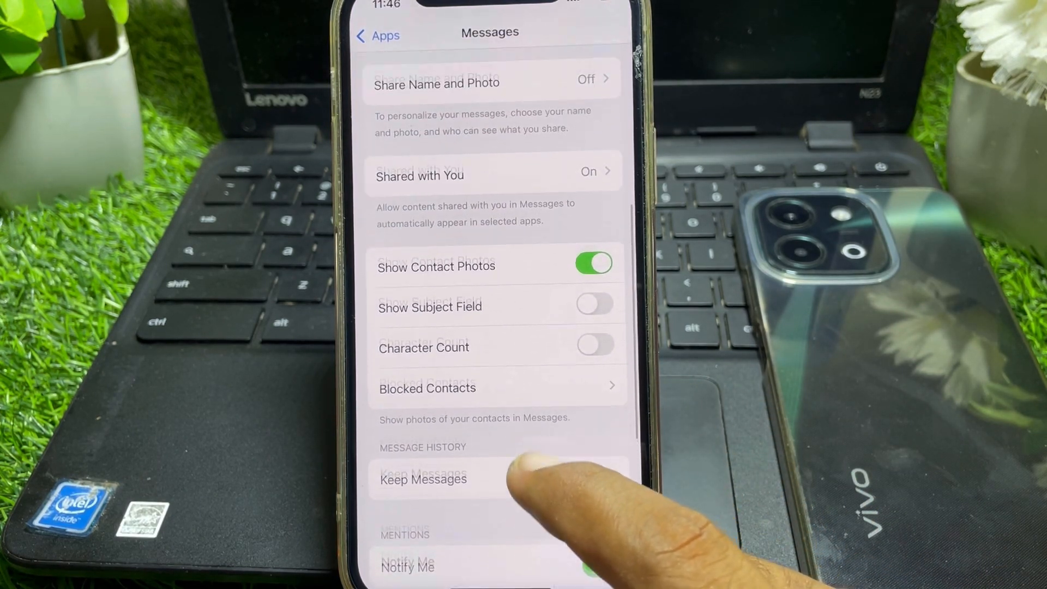
- Scroll back up the Messages page past Share Name and Photo to iMessage and Send & Receive
{"action": "scroll", "scroll_direction": "up", "scroll_amount": 3}
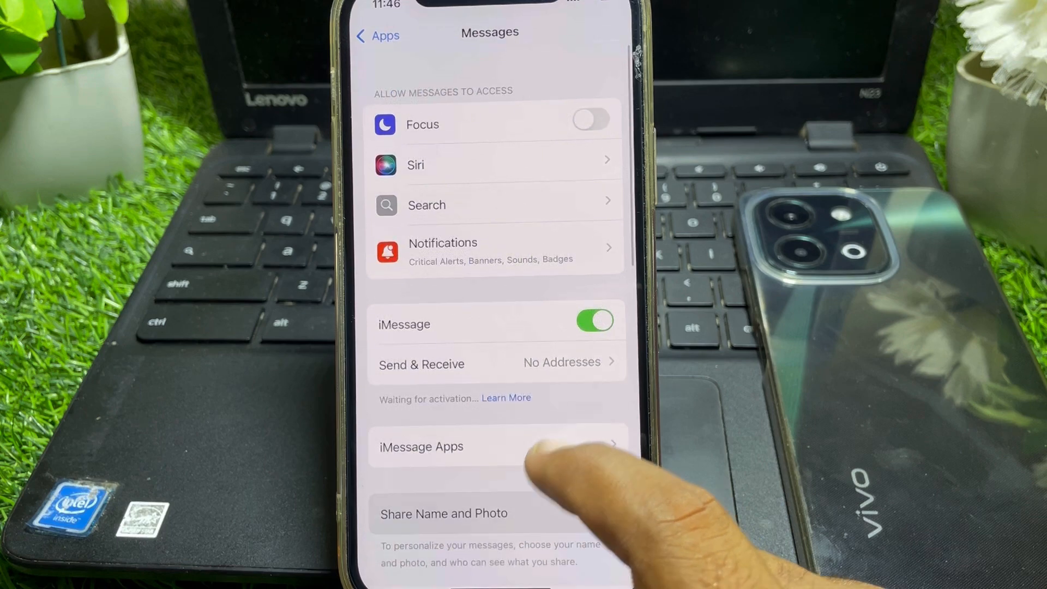
{"action": "scroll", "scroll_direction": "up", "scroll_amount": 3}
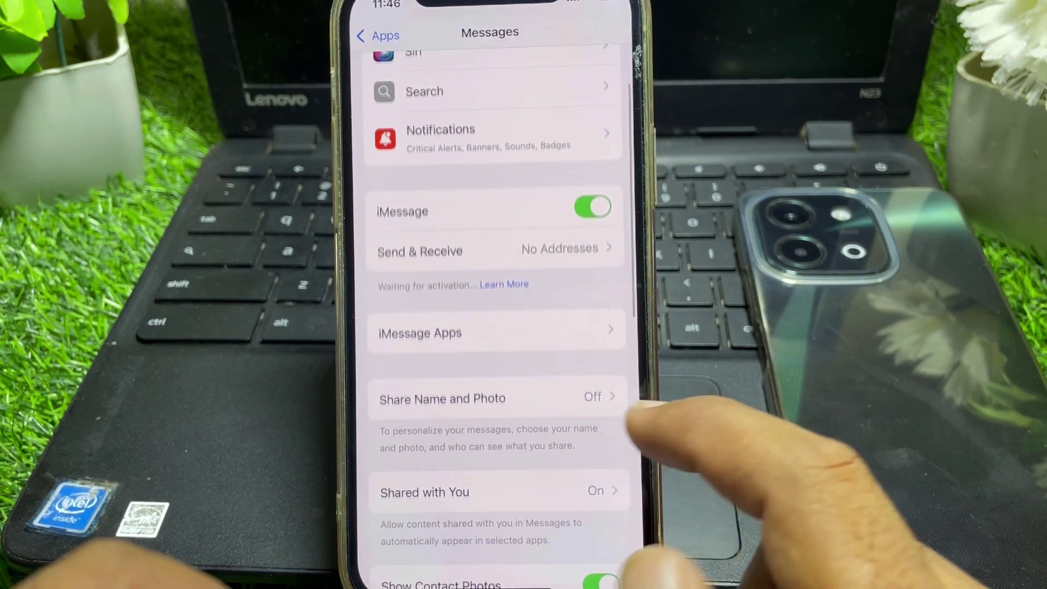
{"action": "scroll", "scroll_direction": "up", "scroll_amount": 3}
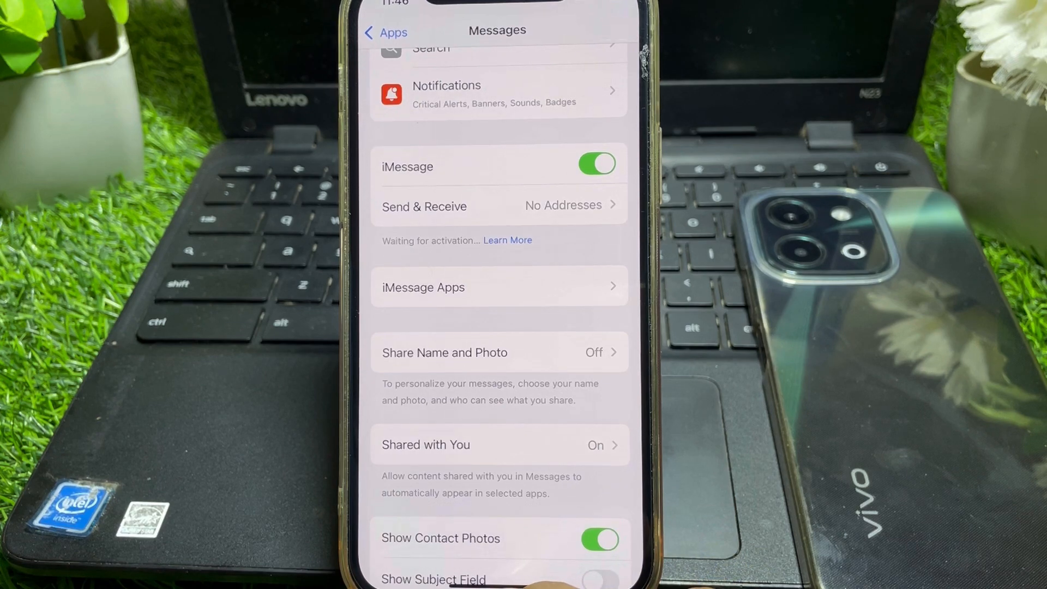
{"action": "scroll", "scroll_direction": "up", "scroll_amount": 3}
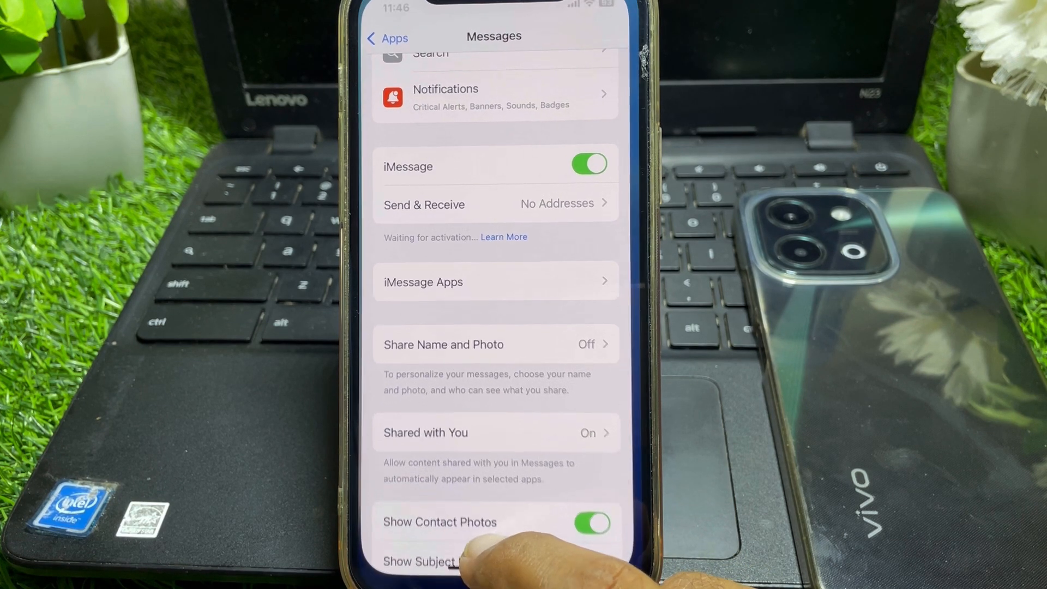